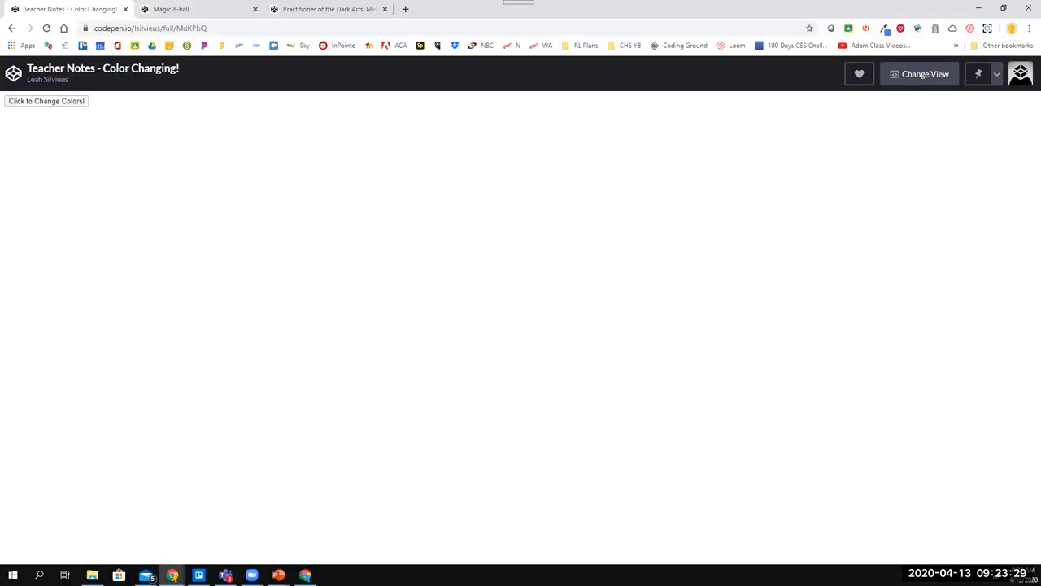
mouse_move(285, 332)
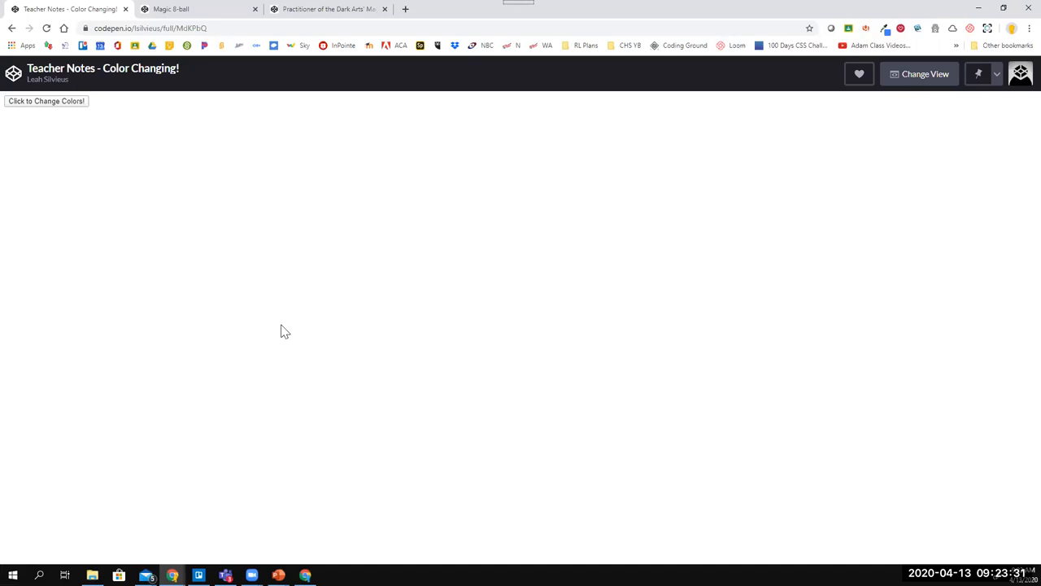
Step: Cycle the page background through several random colours with the 'Click to Change Colors!' button
left_click(46, 101)
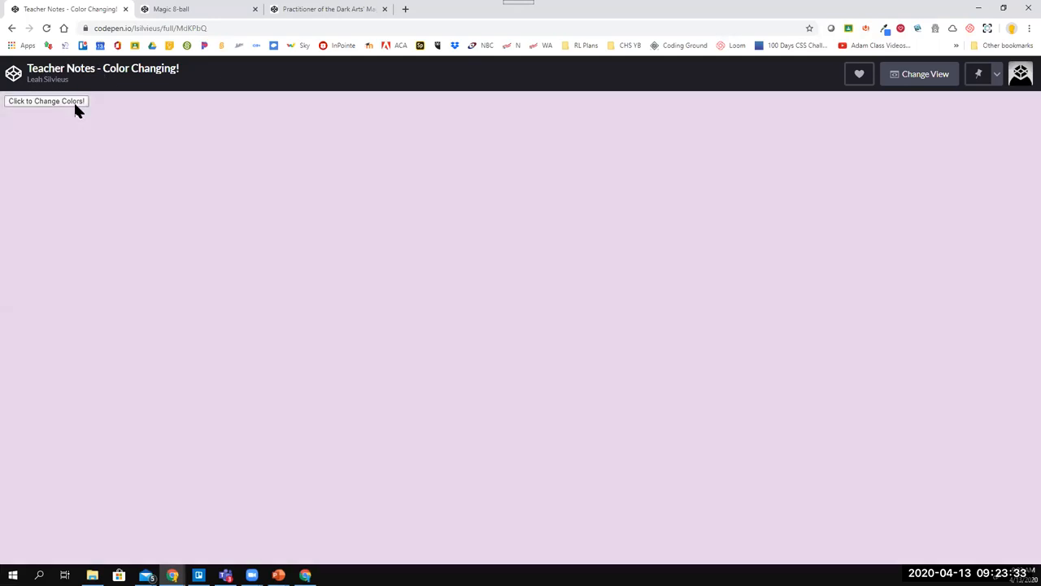
left_click(46, 101)
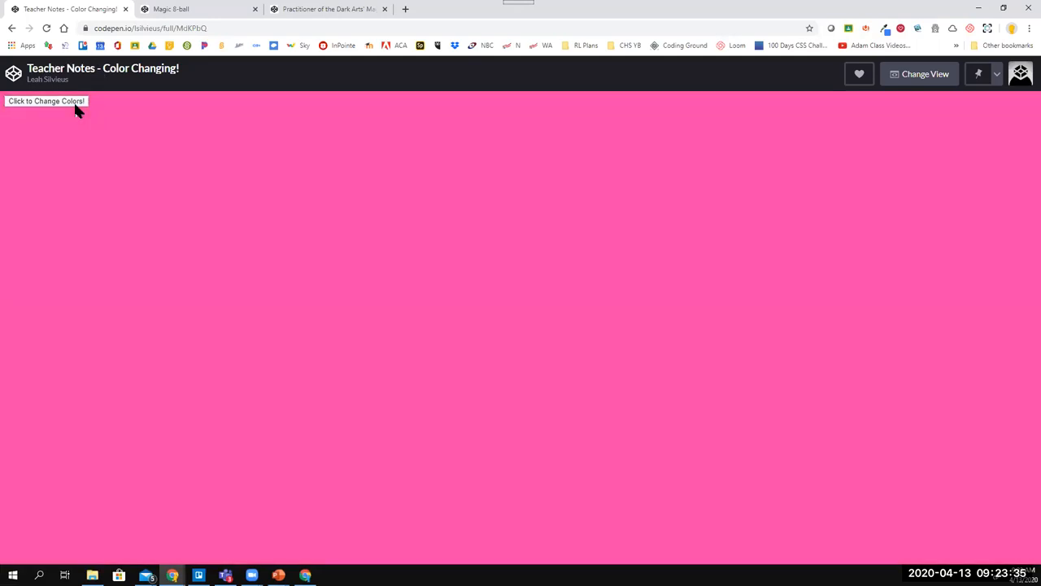
left_click(46, 101)
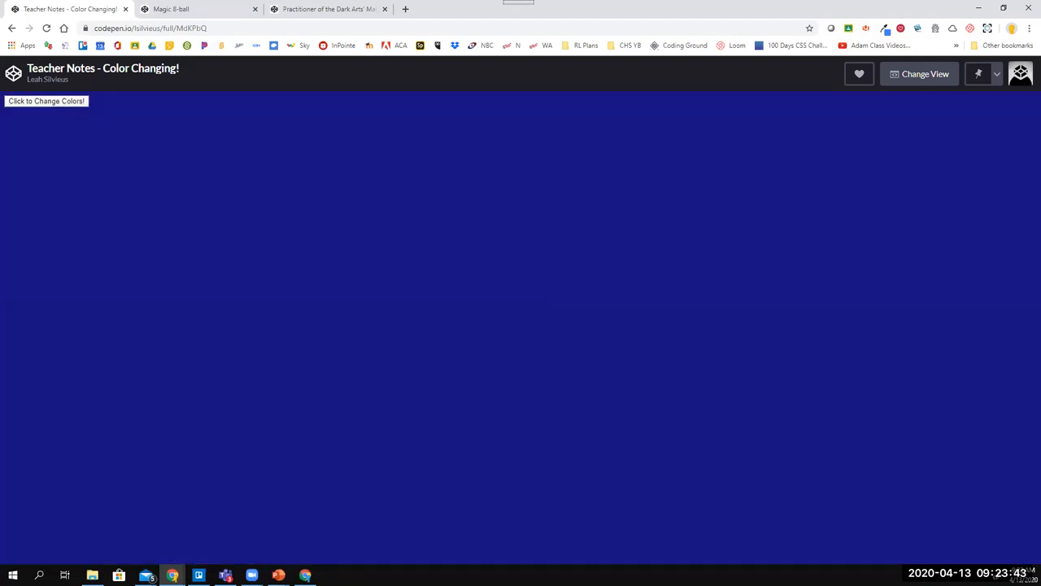
left_click(198, 9)
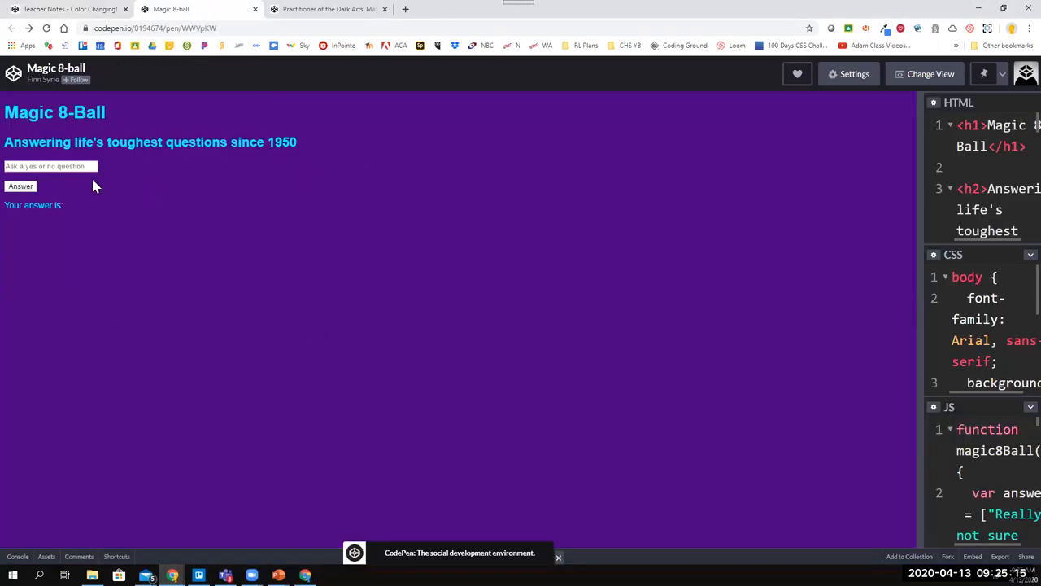
Step: Enter the question 'Will I win?' into the Magic 8-Ball's question field
left_click(49, 166)
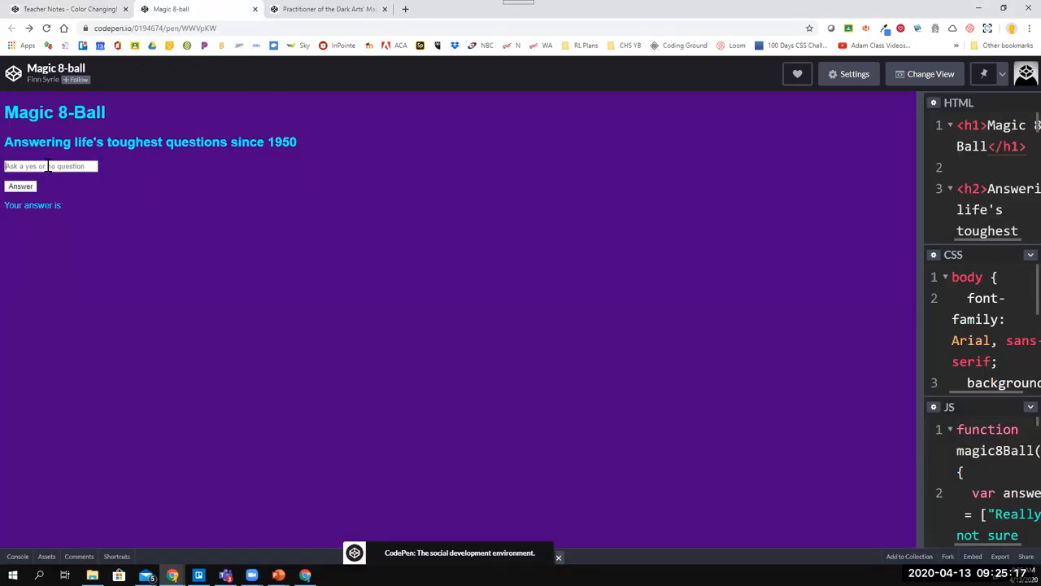
type("Will")
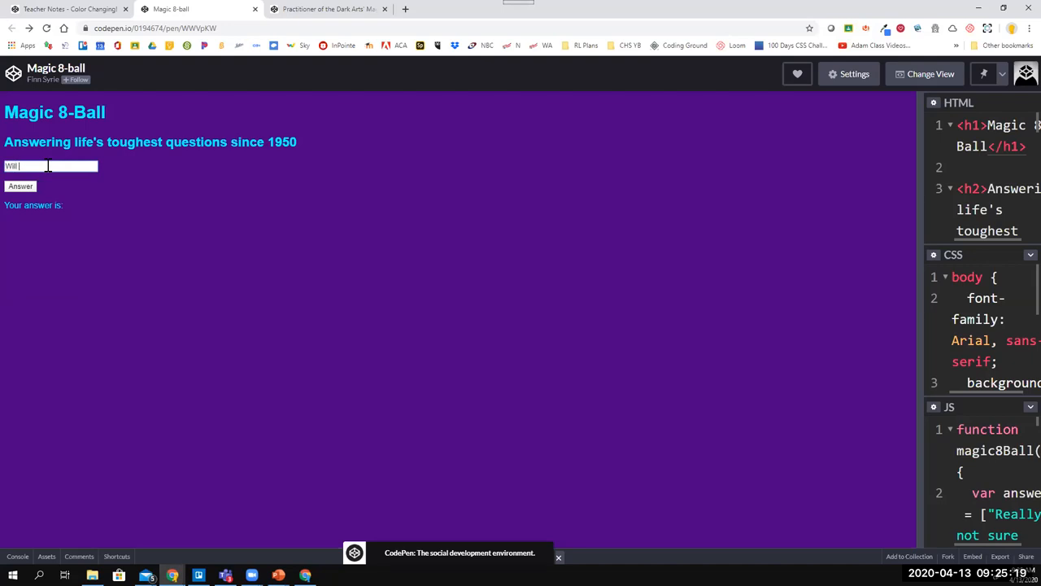
type("I win?")
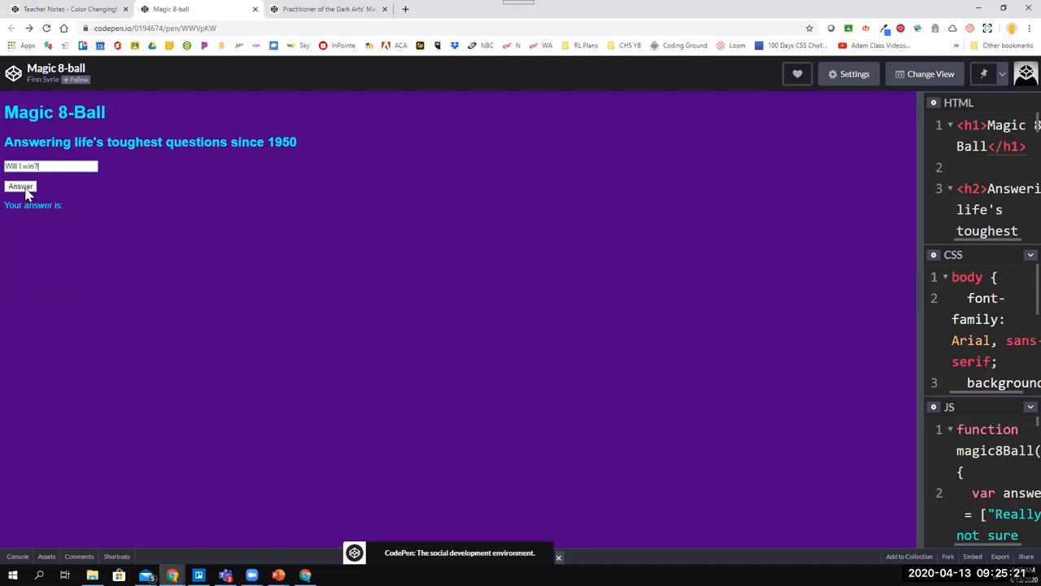
Step: Get several random 8-Ball answers to 'Will I win?', then move on to the Dark Arts 8-Ball pen
left_click(20, 186)
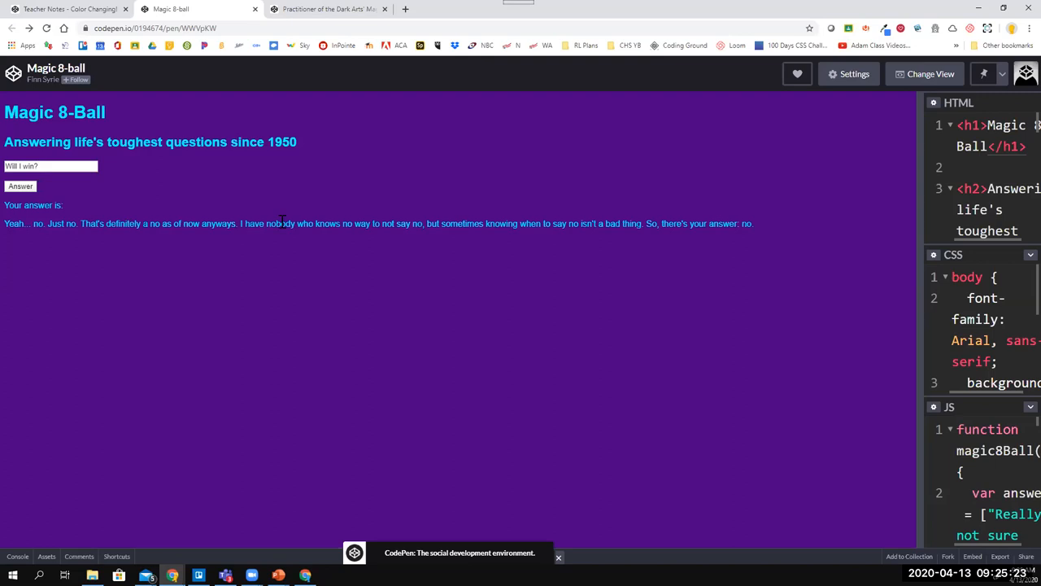
mouse_move(859, 241)
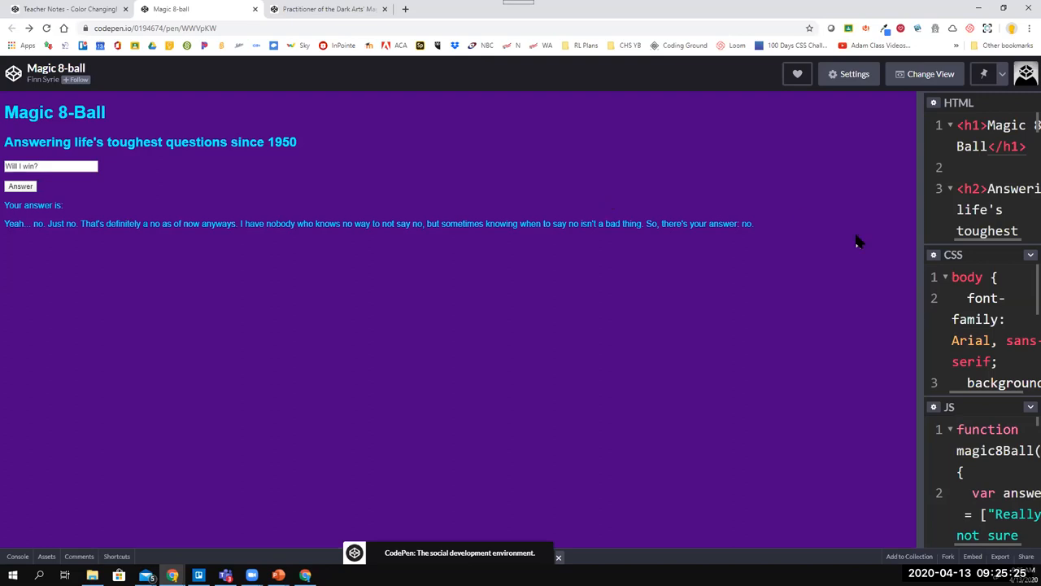
left_click(20, 186)
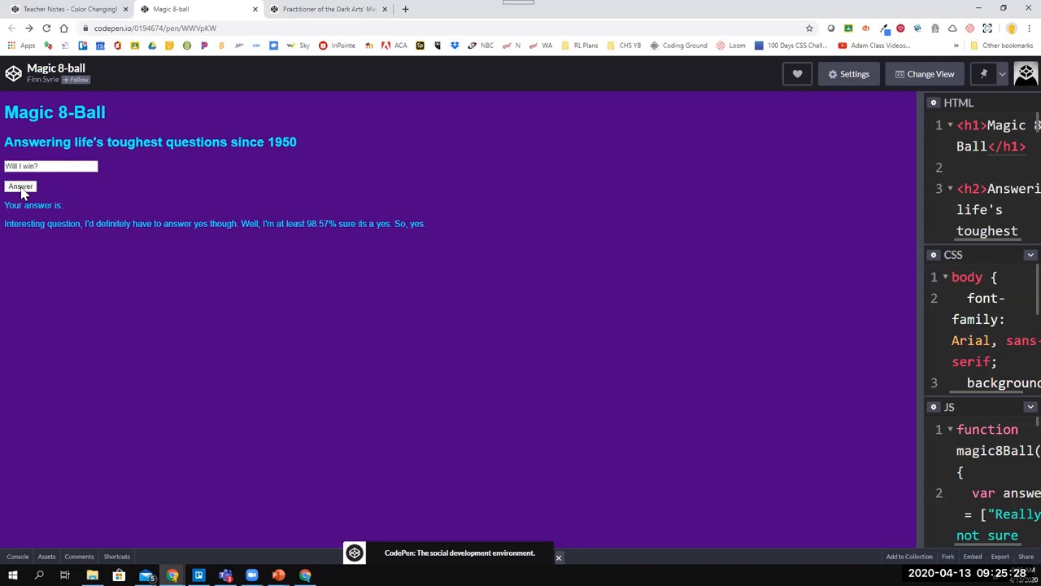
left_click(19, 186)
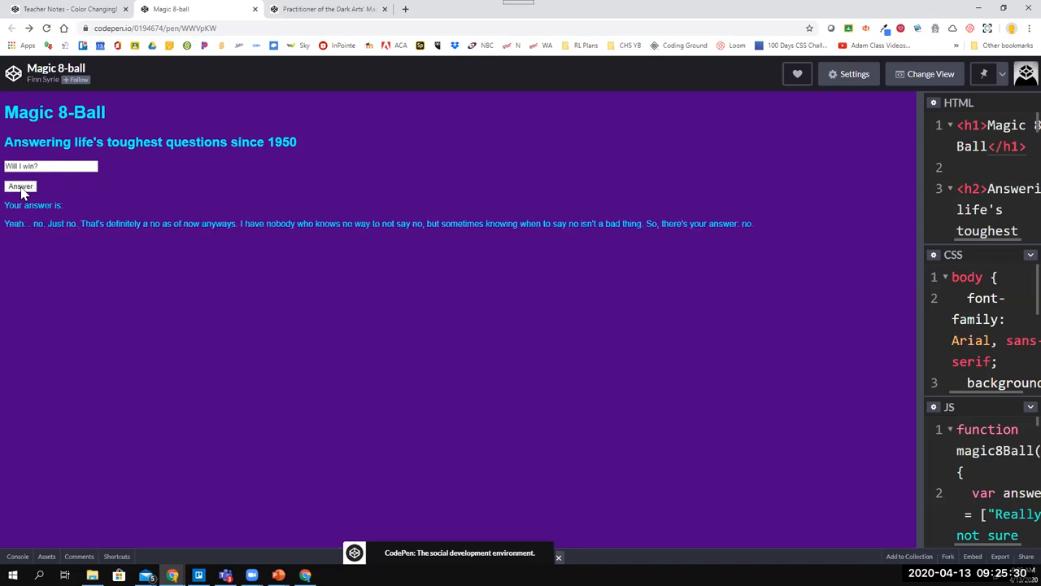
left_click(20, 185)
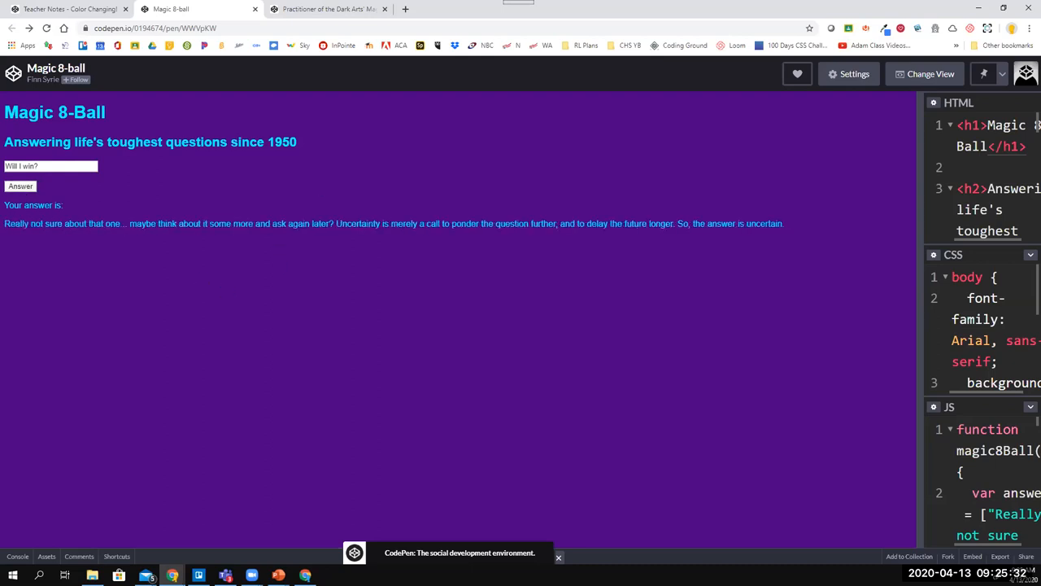
left_click(329, 10)
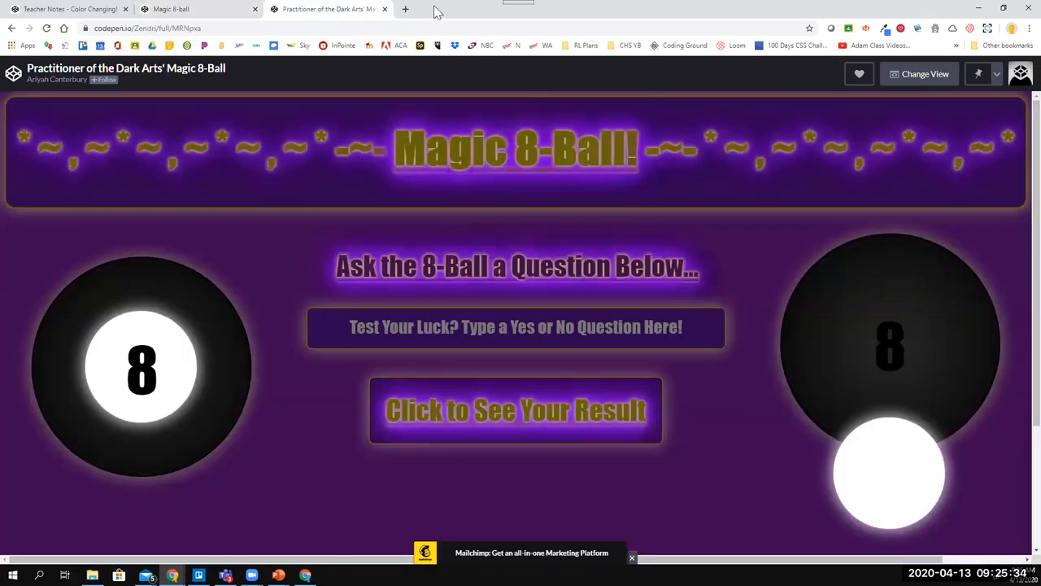
mouse_move(970, 508)
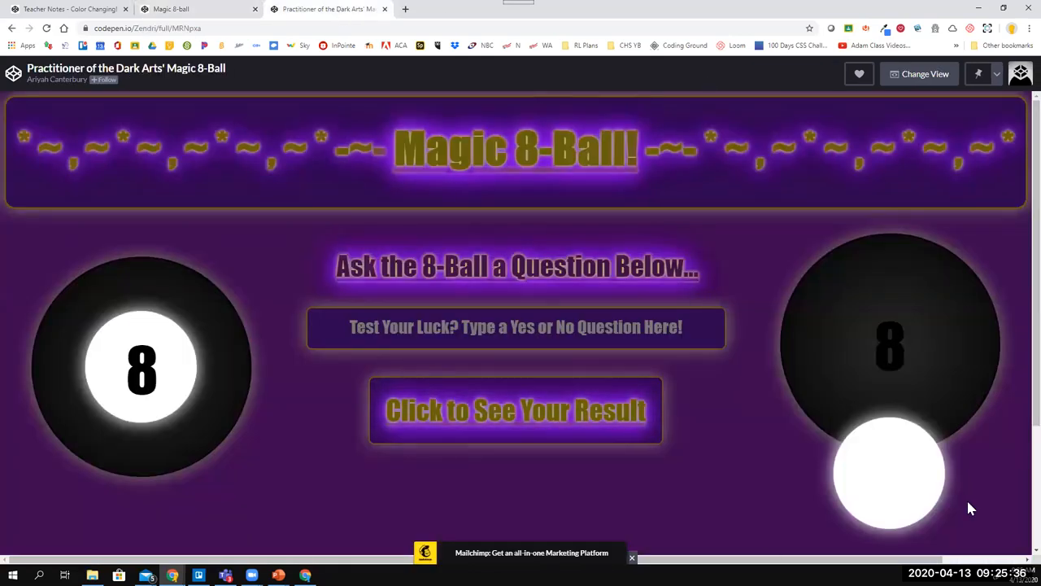
mouse_move(459, 540)
type("W")
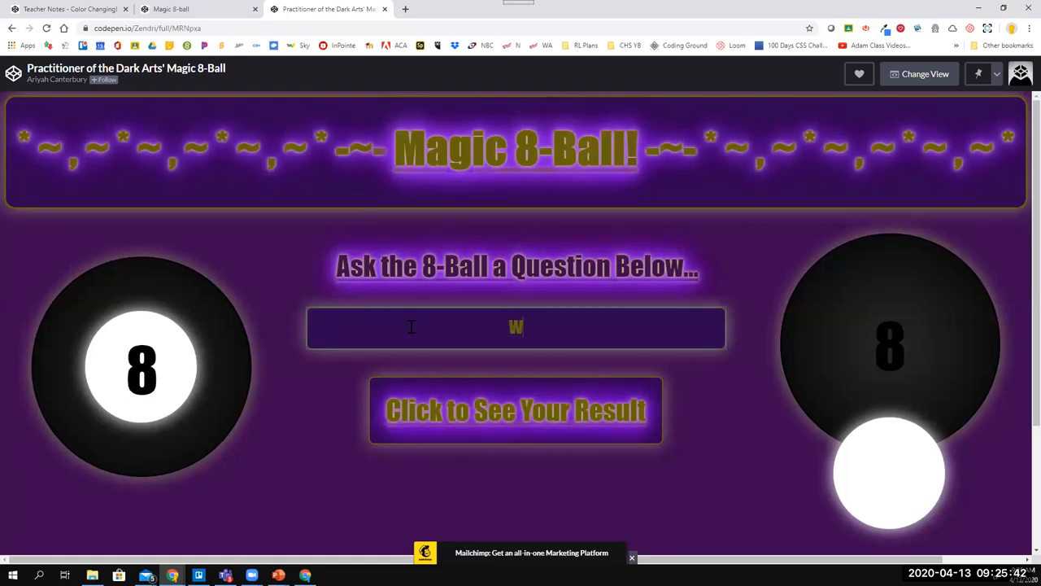
Step: Ask the Dark Arts 8-Ball 'Will I win?' and reveal its result
type("ill I win?")
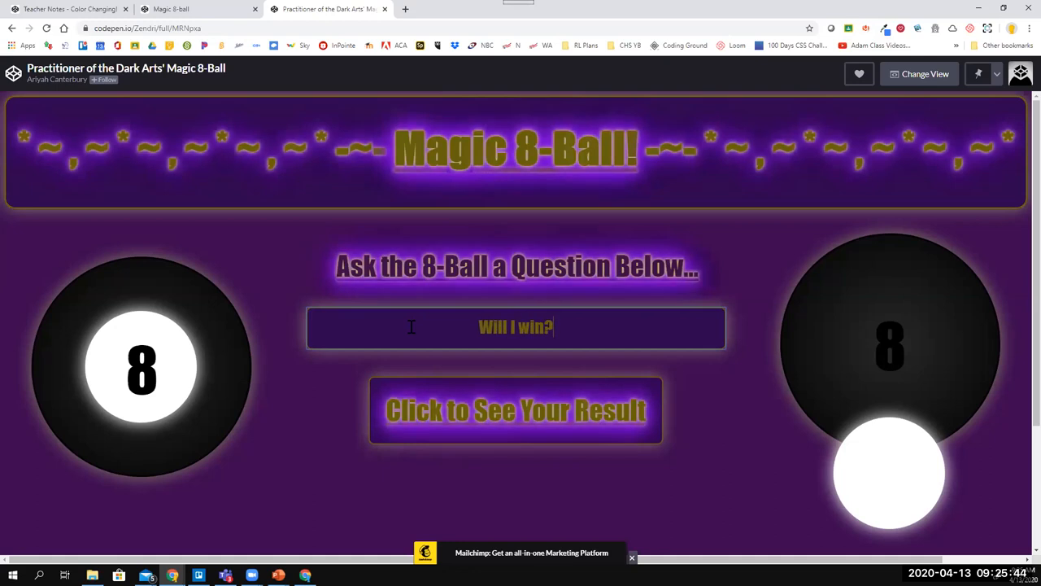
left_click(515, 410)
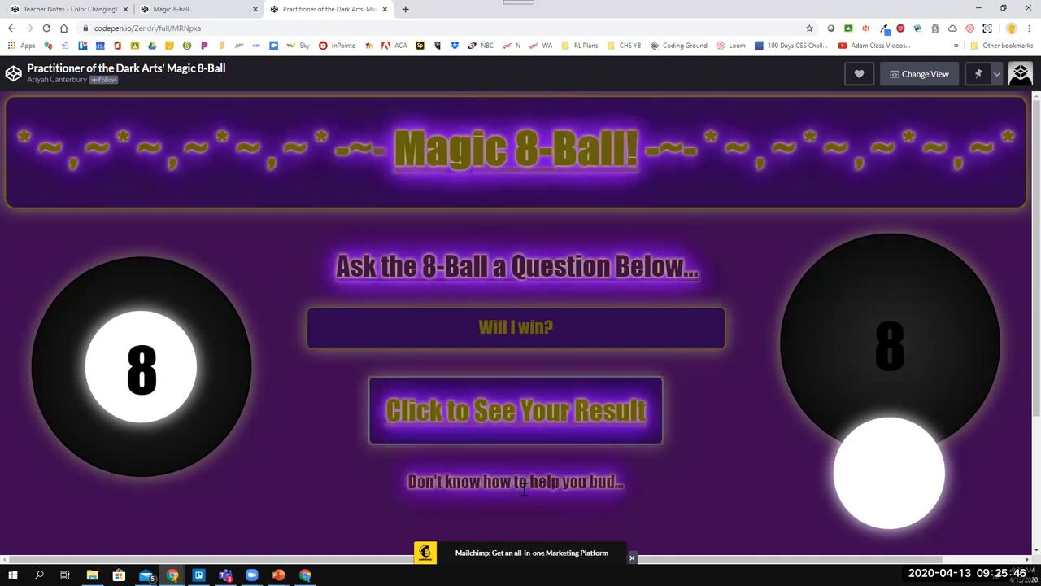
left_click(515, 410)
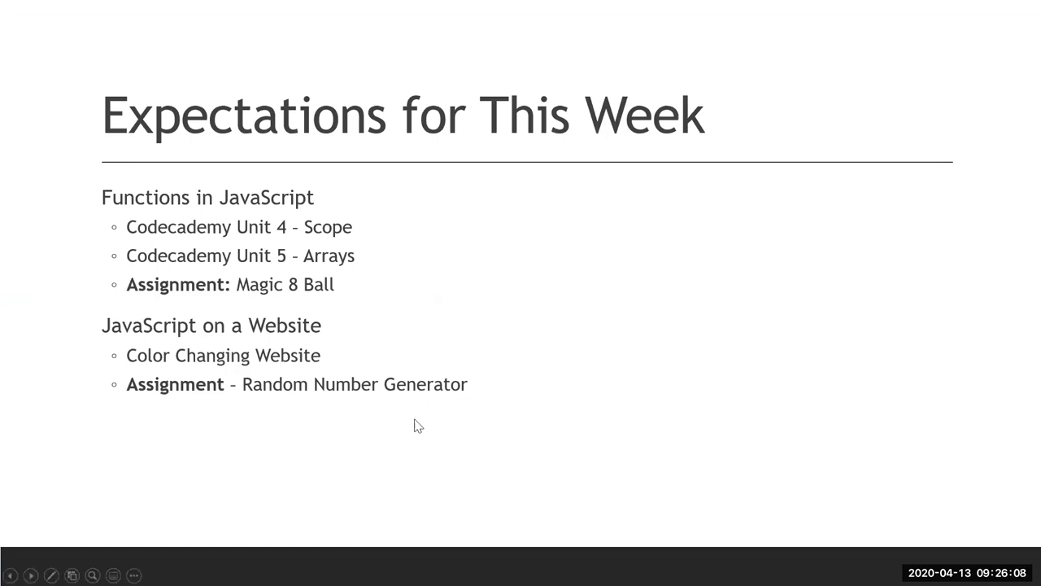
mouse_move(411, 420)
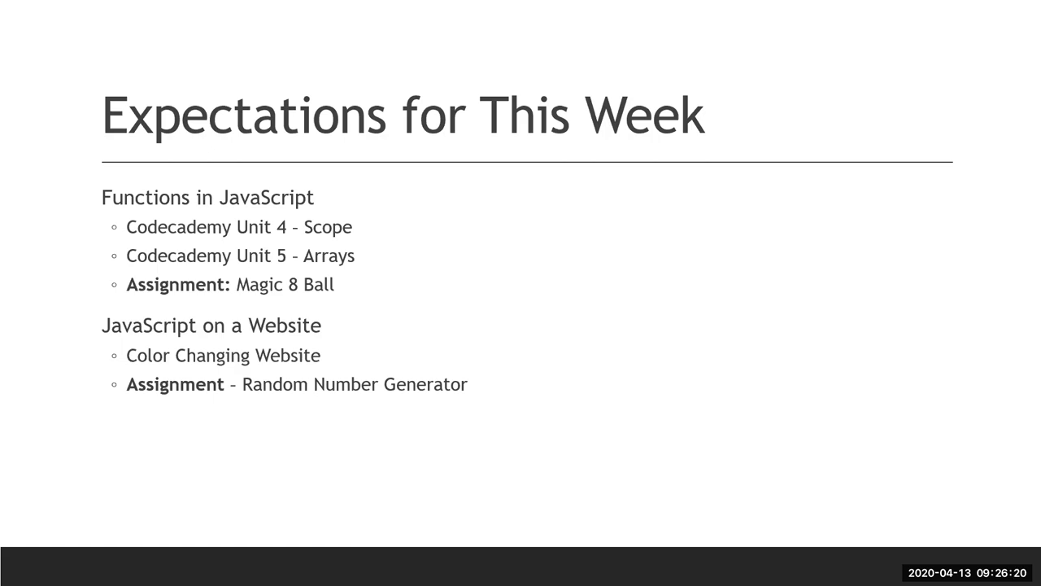
mouse_move(340, 283)
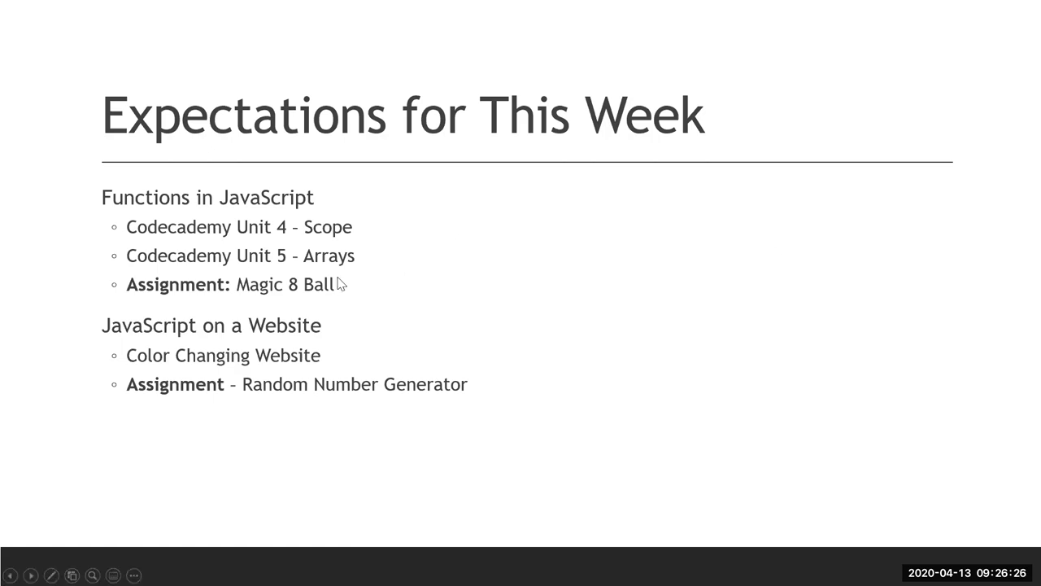
mouse_move(445, 345)
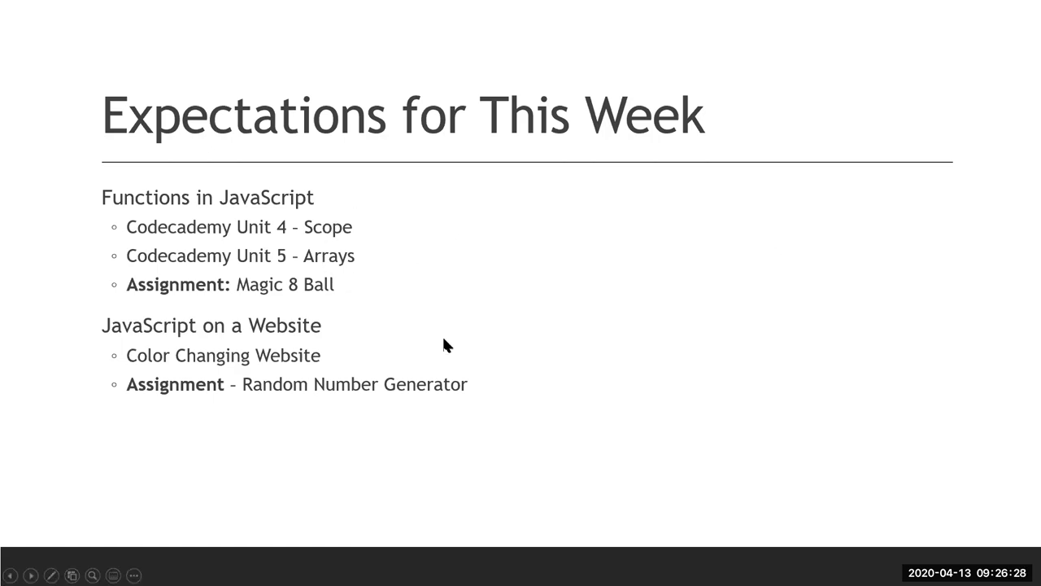